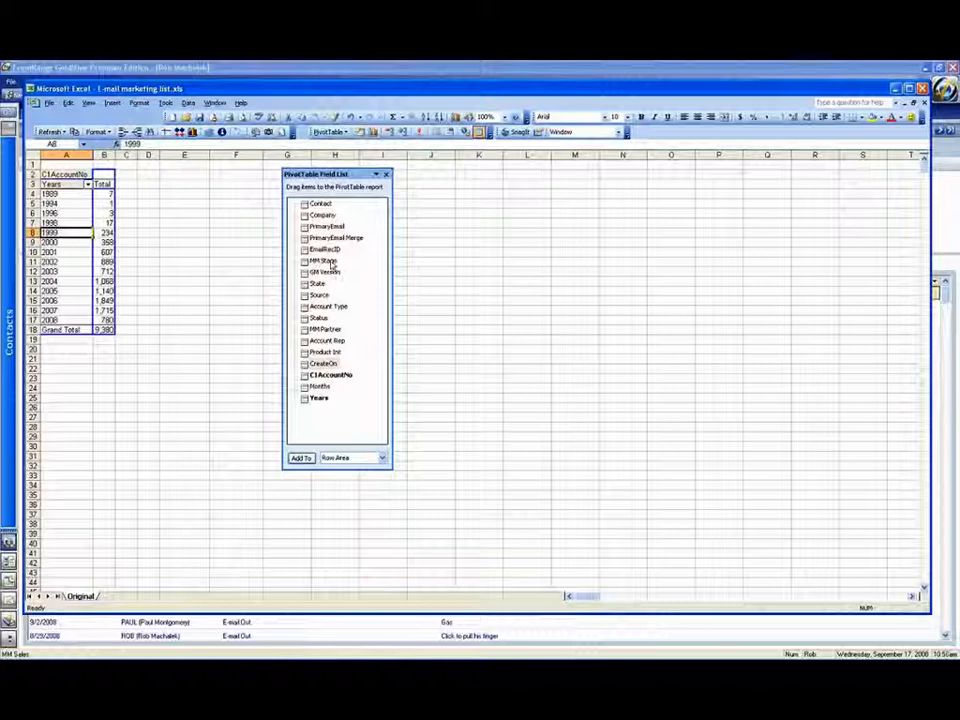
# - Add MM Stage and GM Version as page filters above the Years table
pyautogui.click(320, 261)
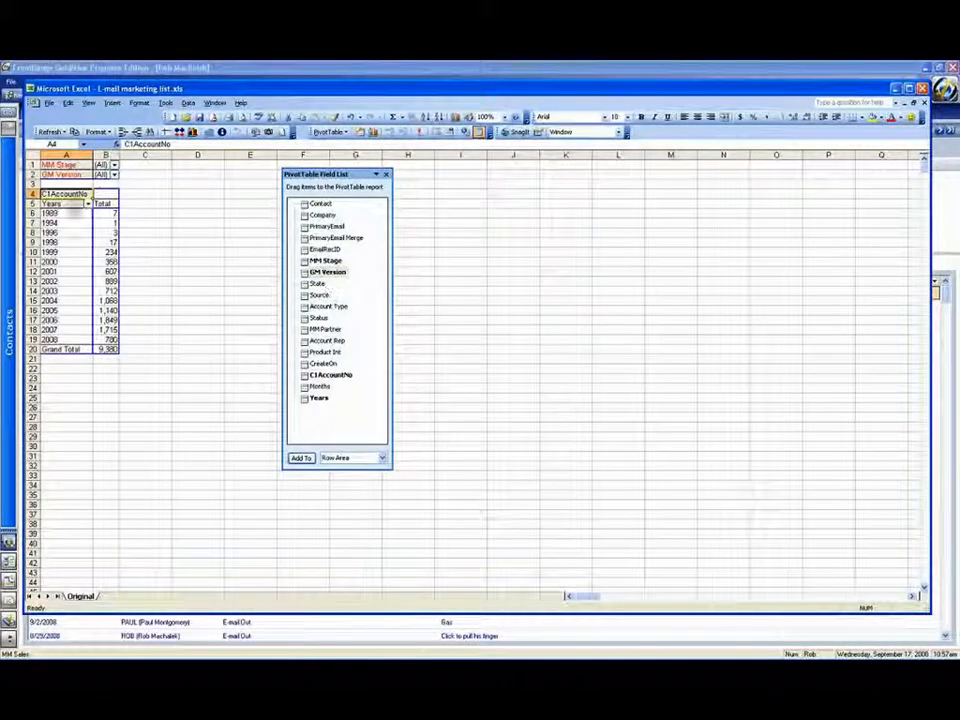
# - Move the field list right and select the Years field header for grouping
pyautogui.moveTo(335, 173); pyautogui.dragTo(580, 183)
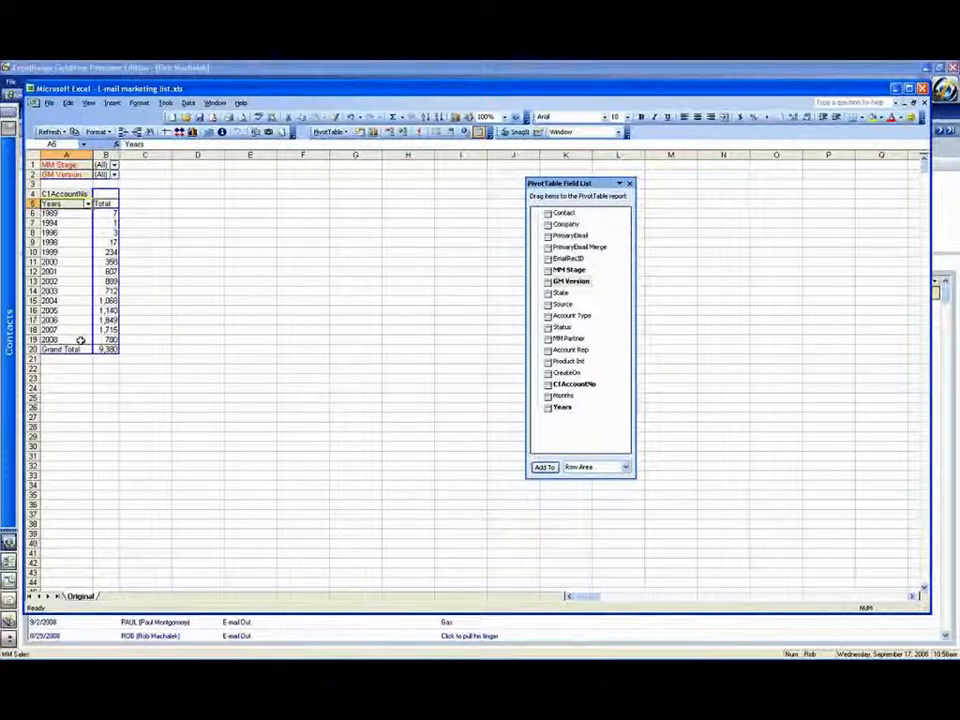
pyautogui.click(105, 338)
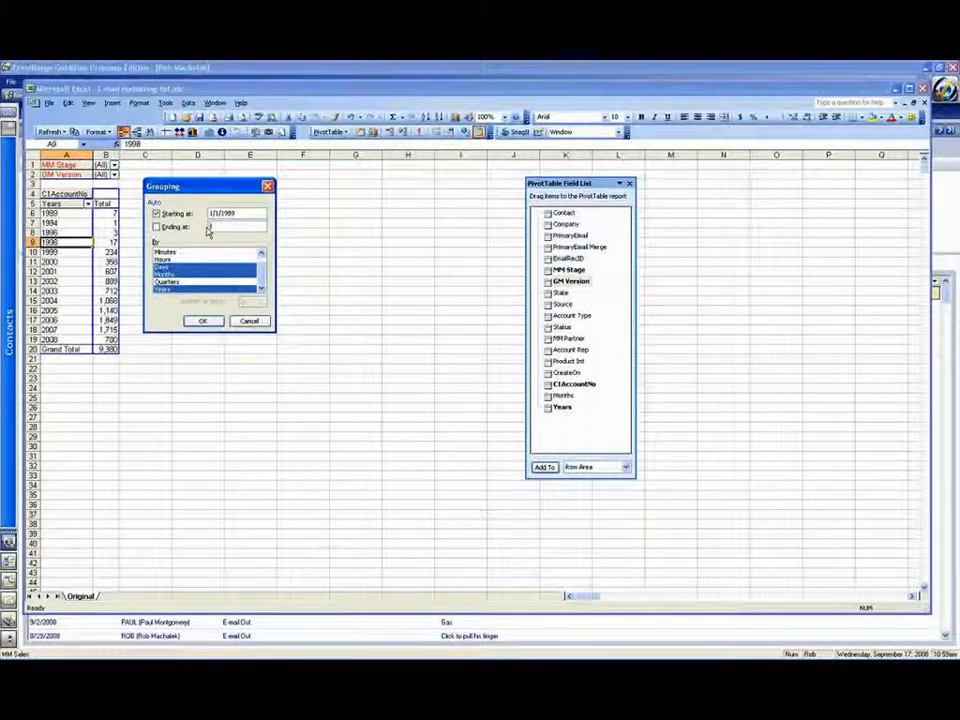
# - Group the Years field with an end date of 12/31/2000
pyautogui.write('12/31/2000')
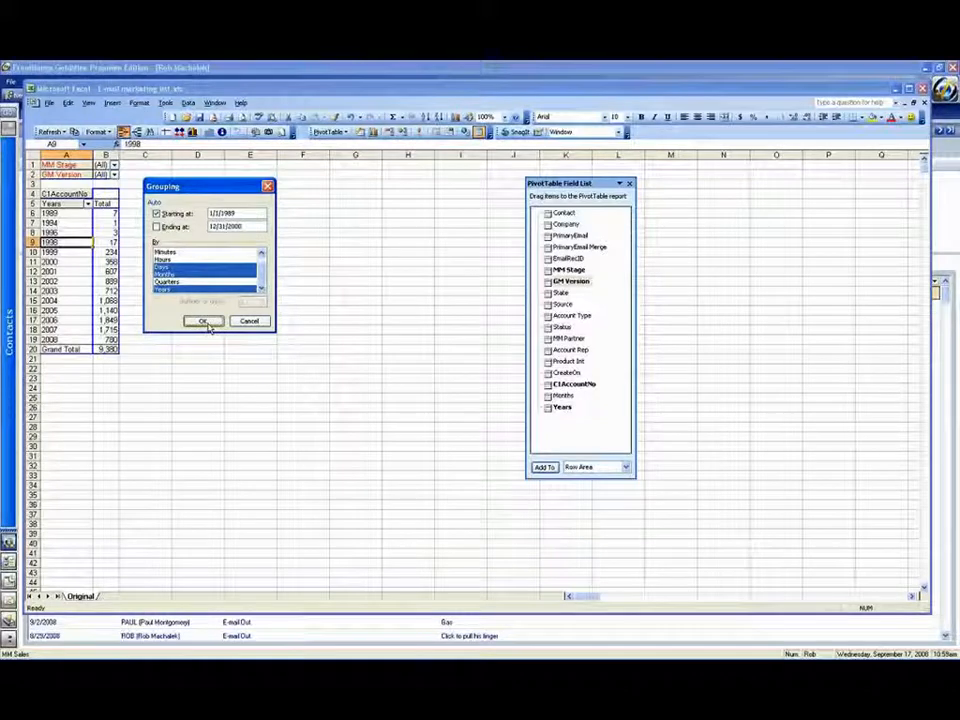
pyautogui.click(204, 321)
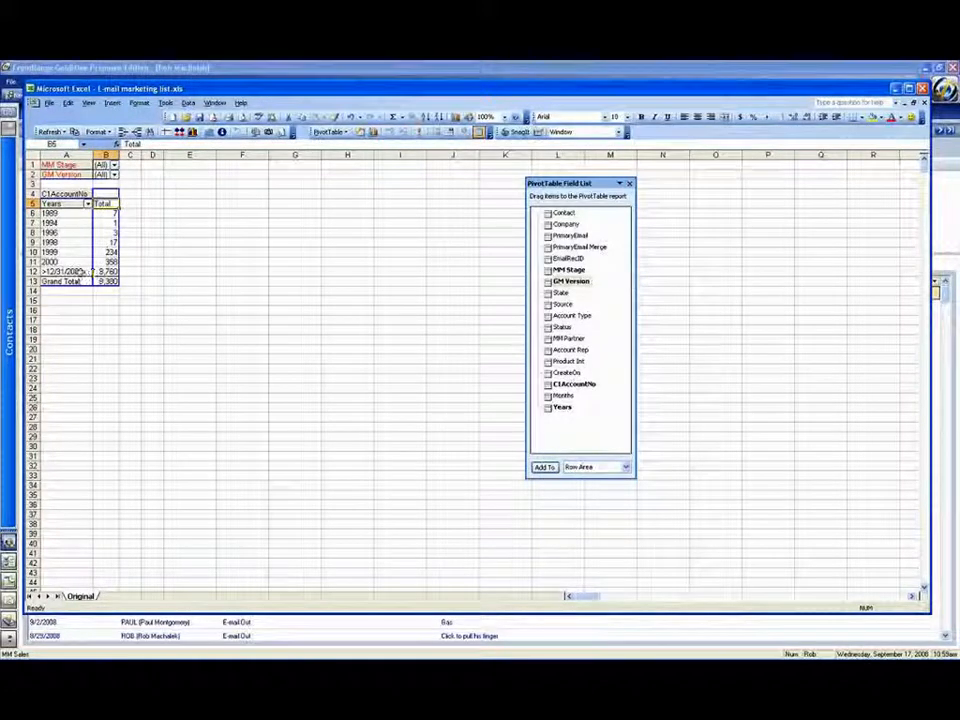
# - Exclude the >12/31/2000 group from the Years field
pyautogui.rightClick(70, 272)
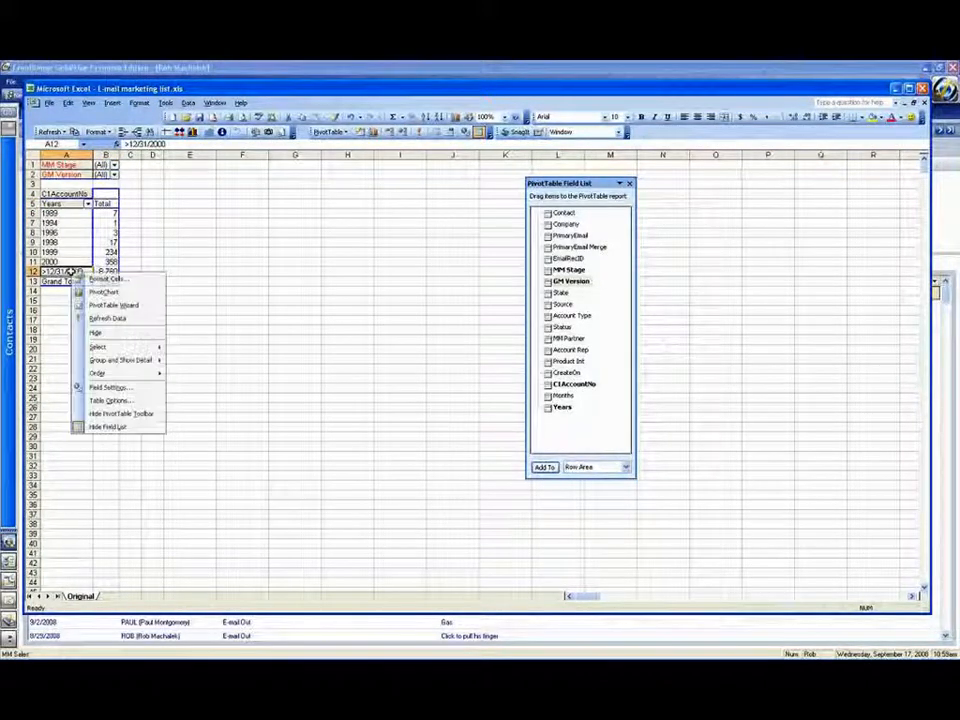
pyautogui.moveTo(95, 332)
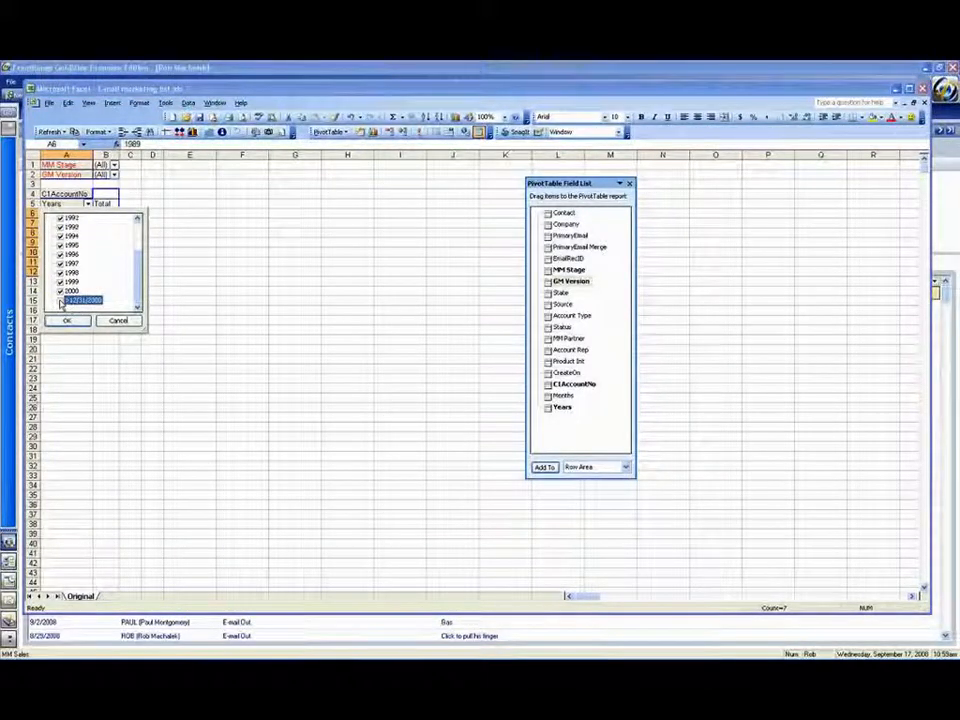
pyautogui.click(66, 320)
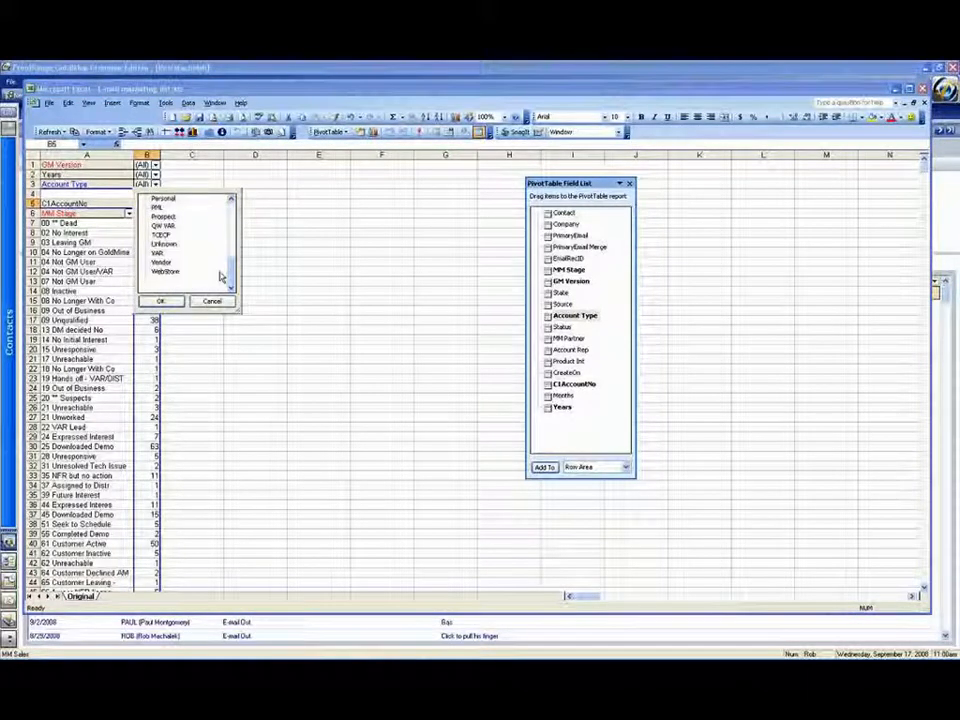
# - Filter the Account Type page field to VAR
pyautogui.click(159, 252)
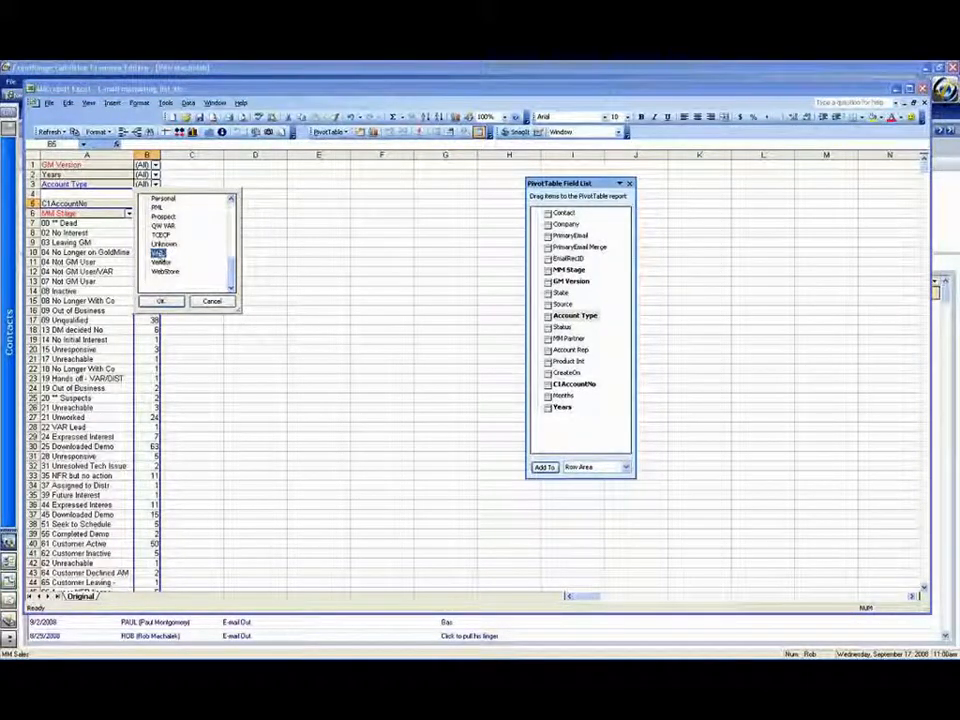
pyautogui.click(161, 301)
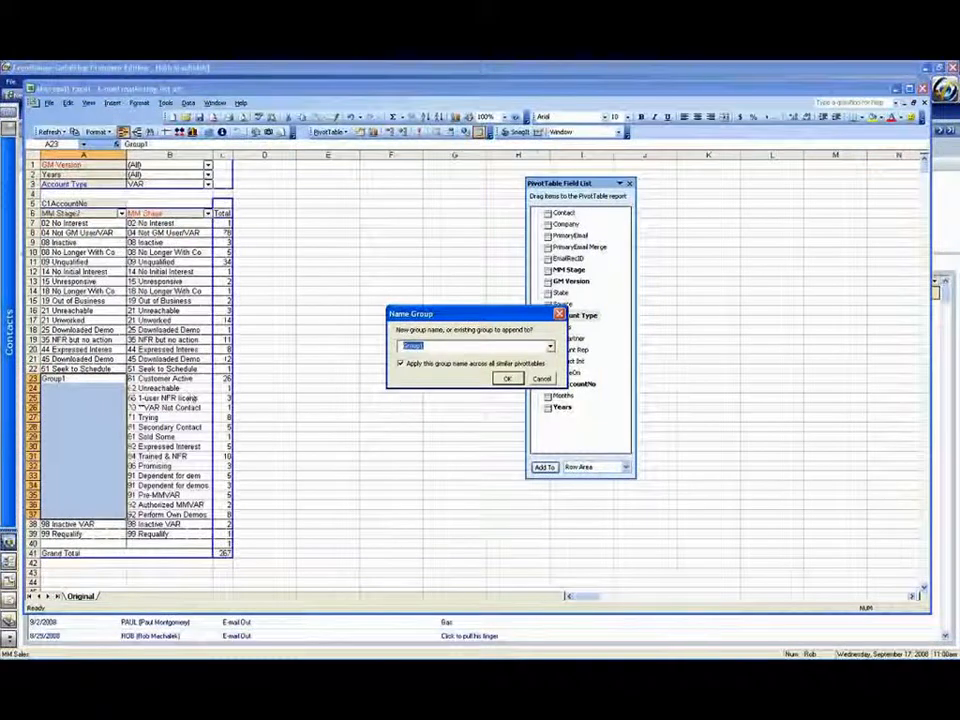
# - Name the MM Stage group '61 or higher' and check its 86 total
pyautogui.write('61 or higher')
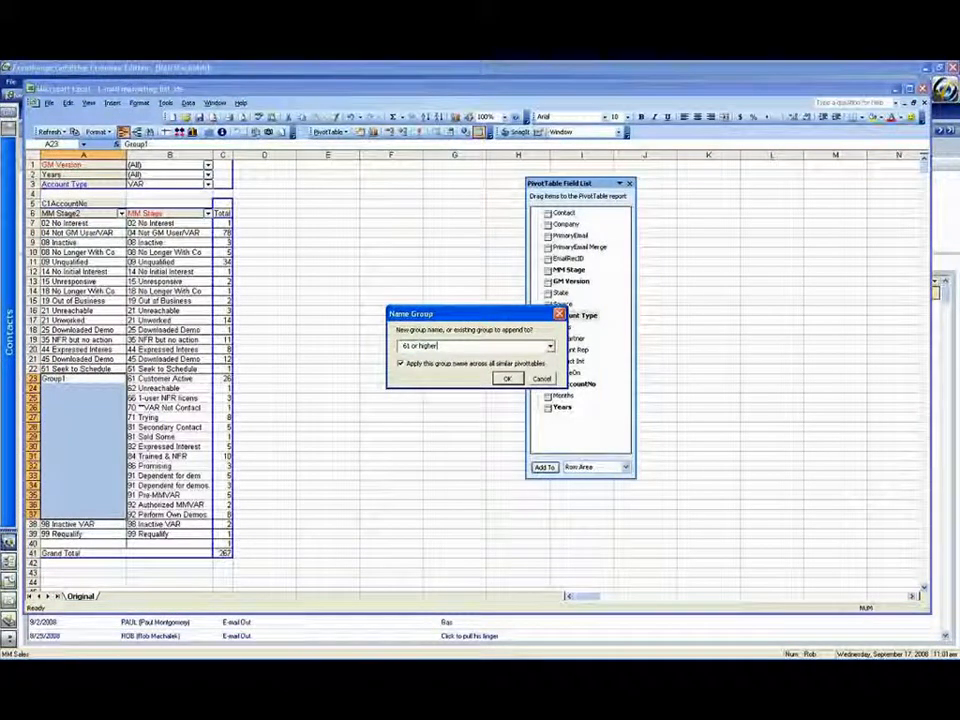
pyautogui.click(507, 378)
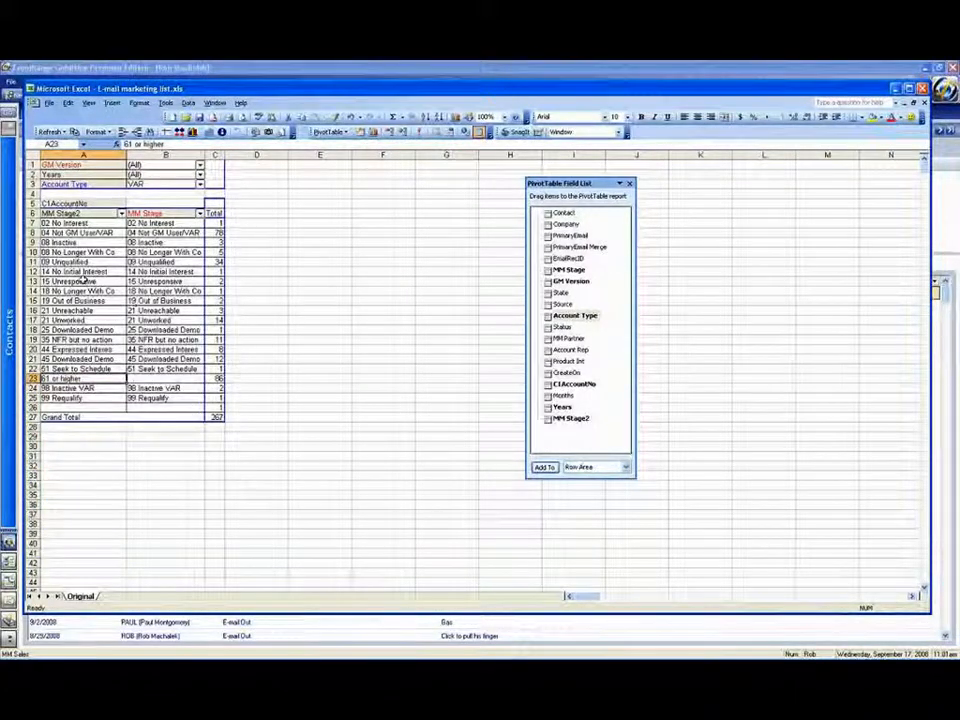
pyautogui.click(215, 378)
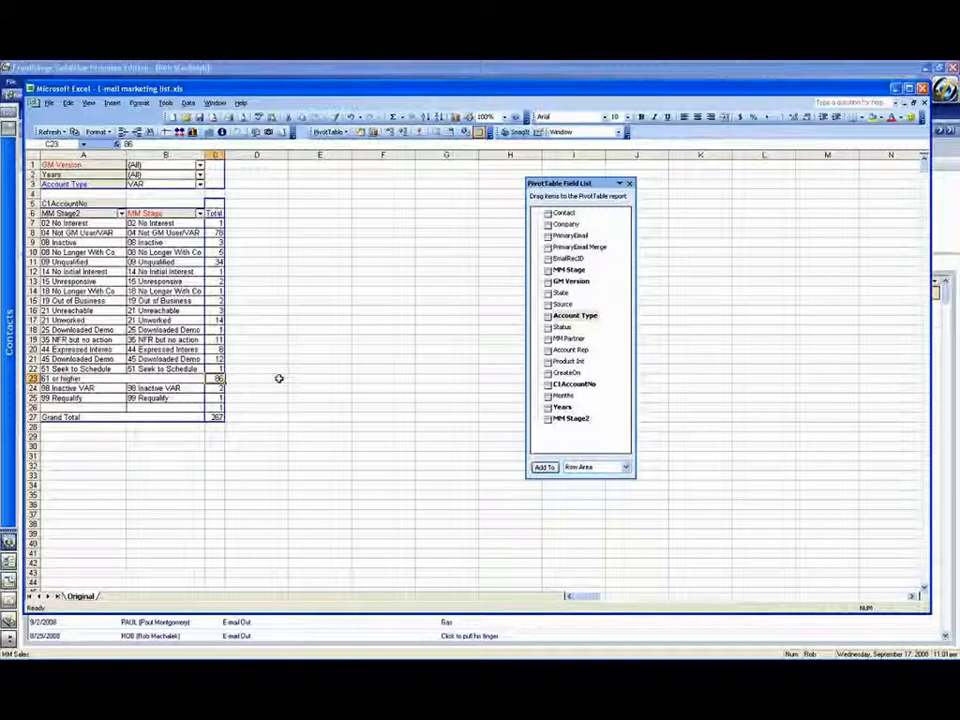